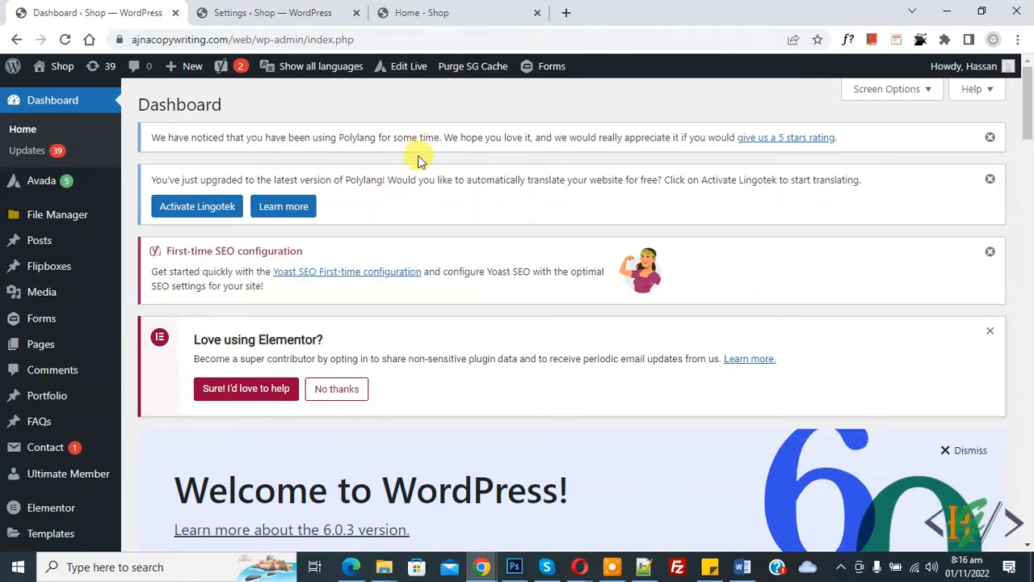
Scroll the Add Plugins page to reach the plugin search field
{"action": "scroll", "scroll_direction": "down", "scroll_amount": 3}
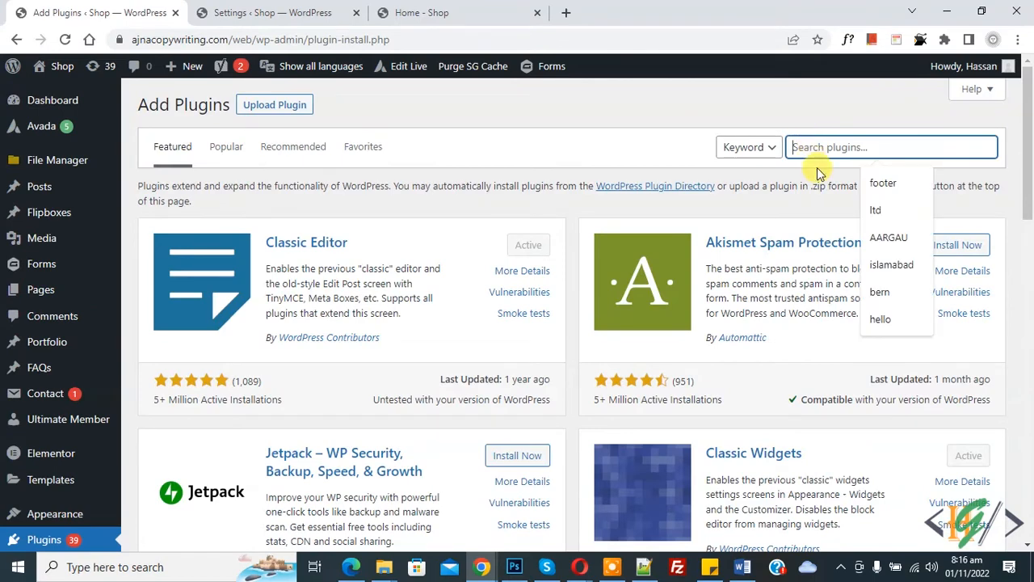
Search for 'Prevent Direct Access', then install and activate that plugin
{"action": "type", "text": "Prevent Direct Access"}
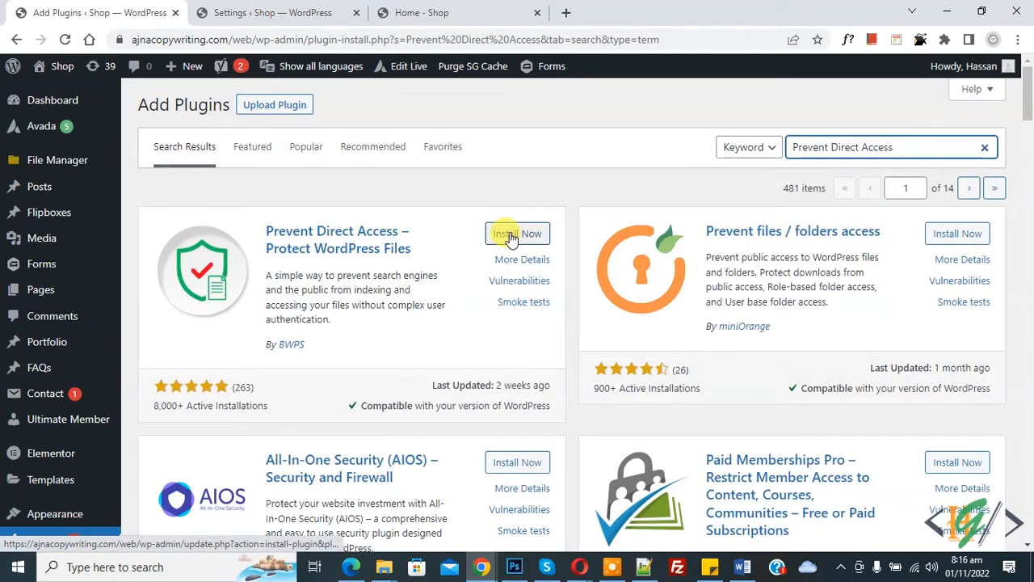
{"action": "left_click", "coordinate": [517, 234]}
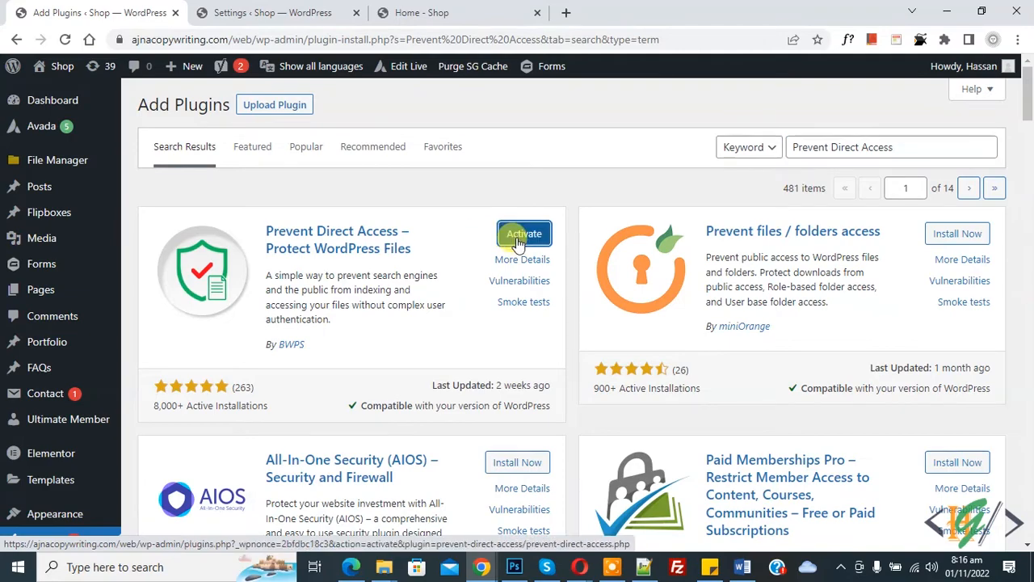
{"action": "left_click", "coordinate": [524, 233]}
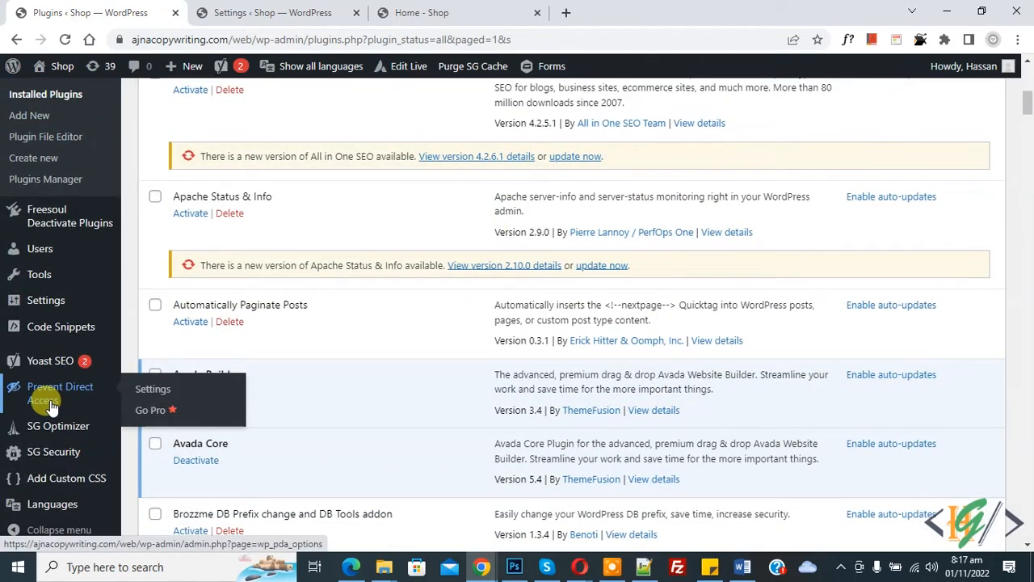
Open Prevent Direct Access settings and scroll down to Other Security Options
{"action": "left_click", "coordinate": [153, 389]}
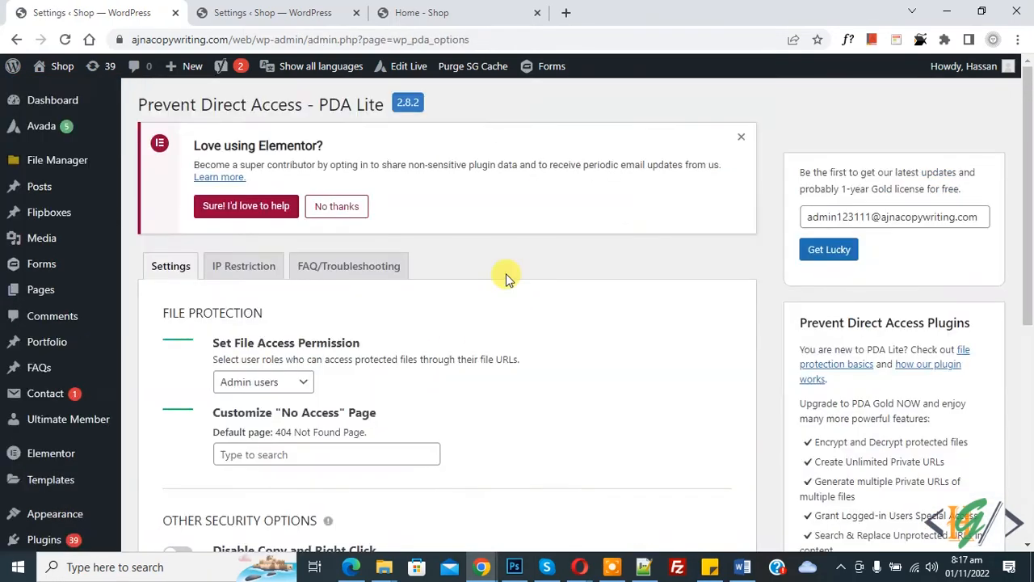
{"action": "scroll", "scroll_direction": "down", "scroll_amount": 3}
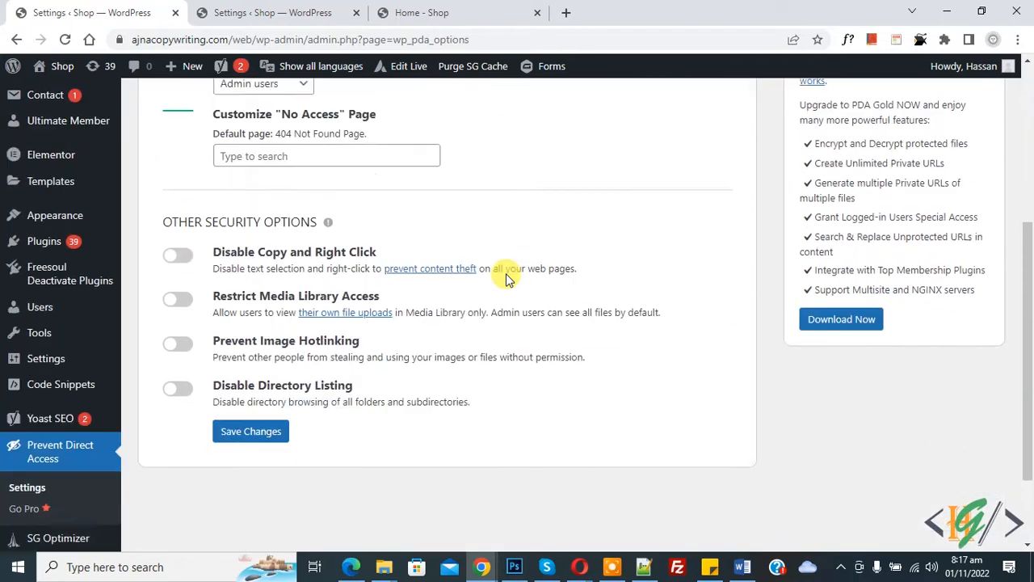
{"action": "scroll", "scroll_direction": "down", "scroll_amount": 3}
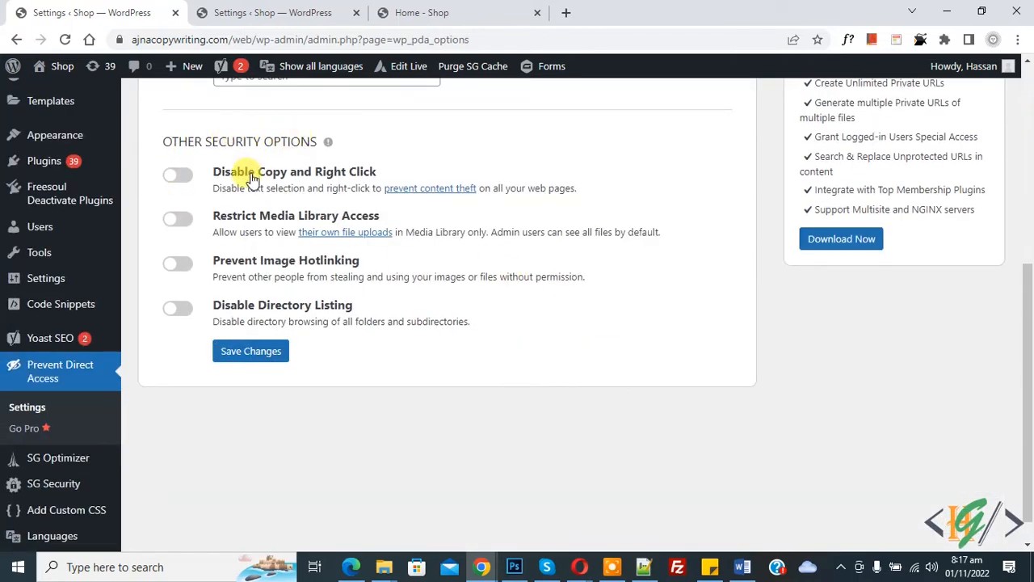
{"action": "mouse_move", "coordinate": [261, 266]}
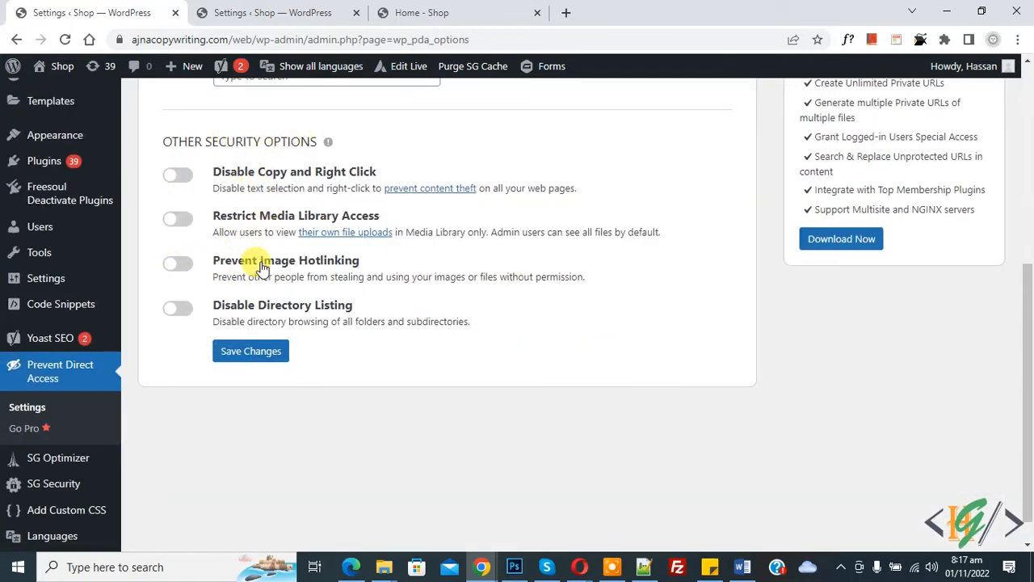
Switch on Prevent Image Hotlinking and save the security options
{"action": "left_click", "coordinate": [177, 264]}
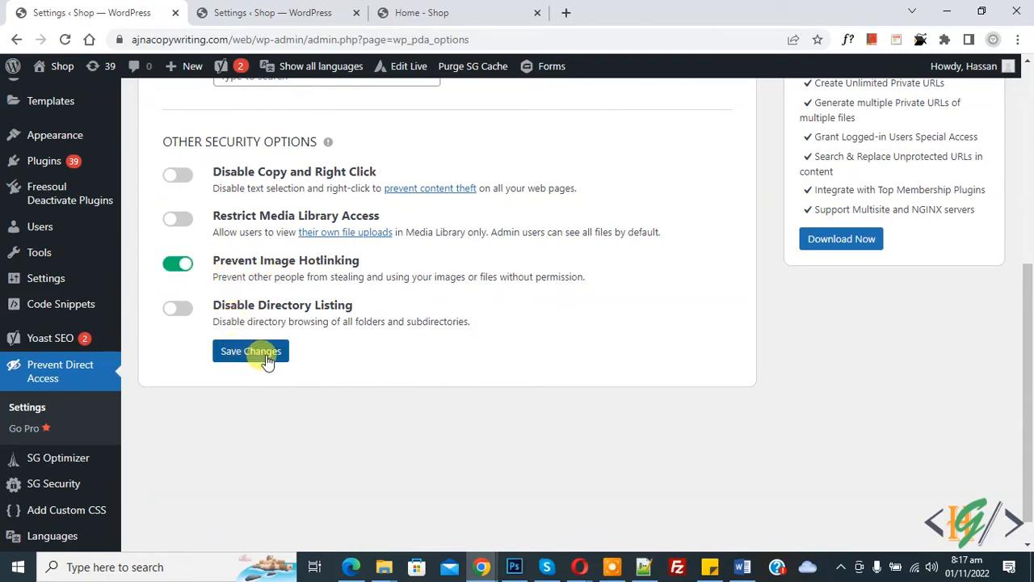
{"action": "left_click", "coordinate": [251, 350]}
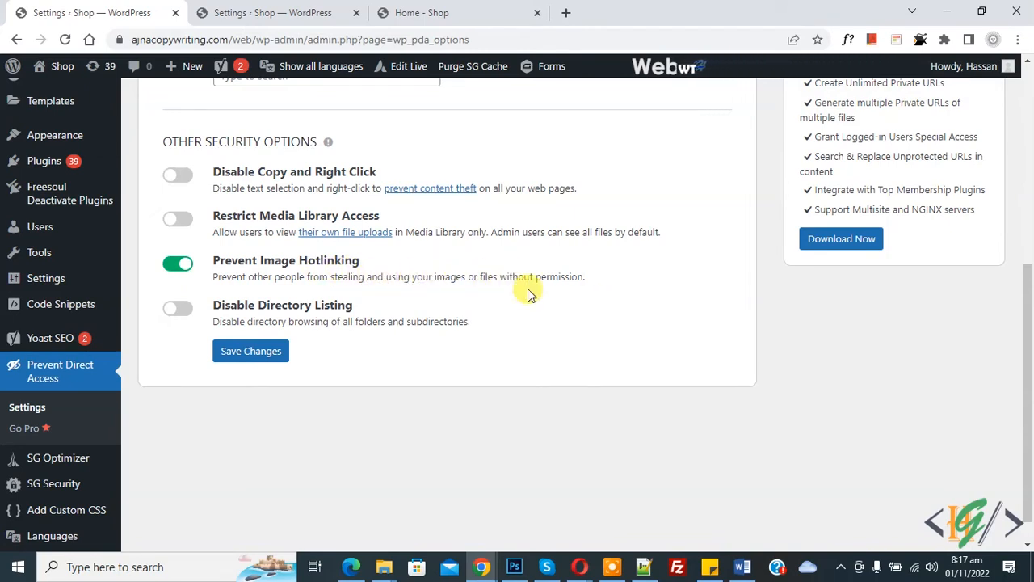
{"action": "mouse_move", "coordinate": [522, 300]}
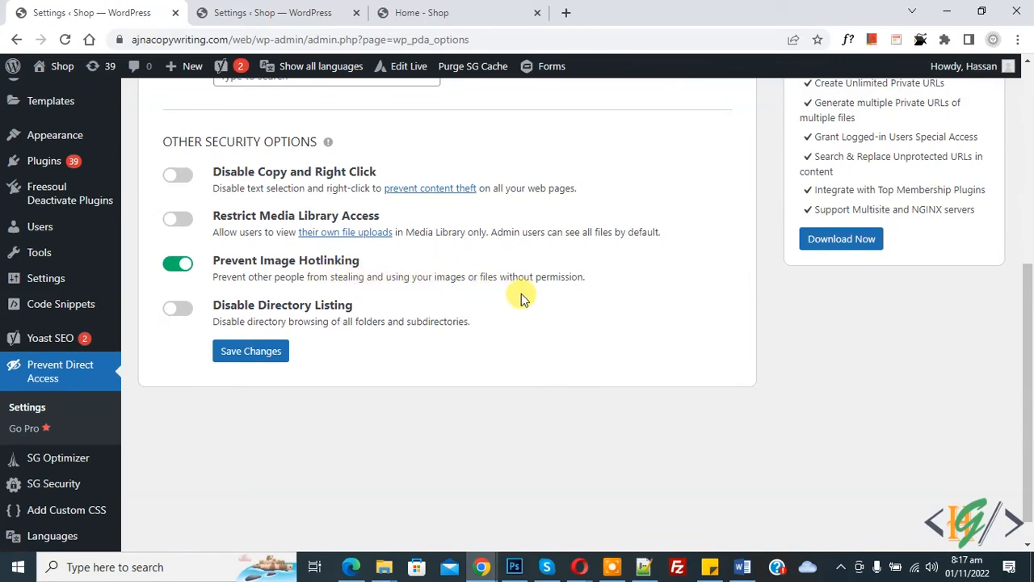